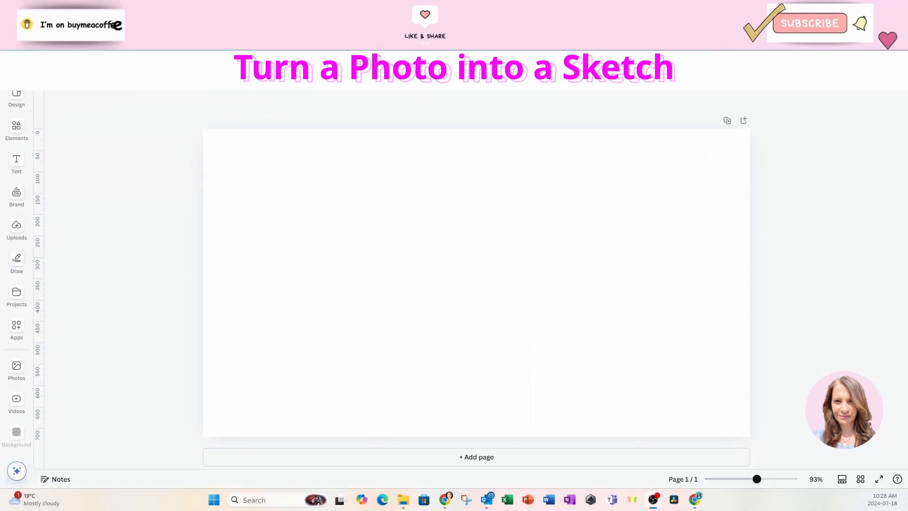
mouse_move(653, 219)
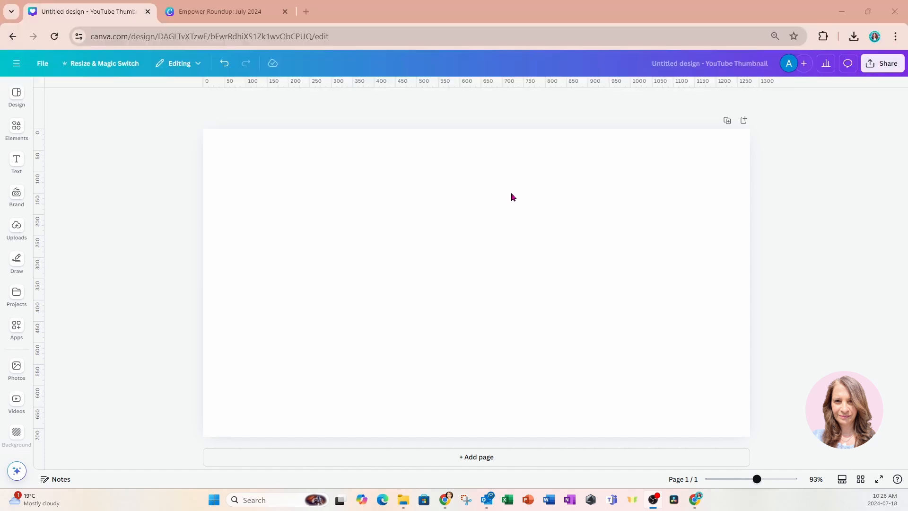
Search Elements for 'grandma' photos and add the mother-daughter-grandmother photo to the page
left_click(41, 63)
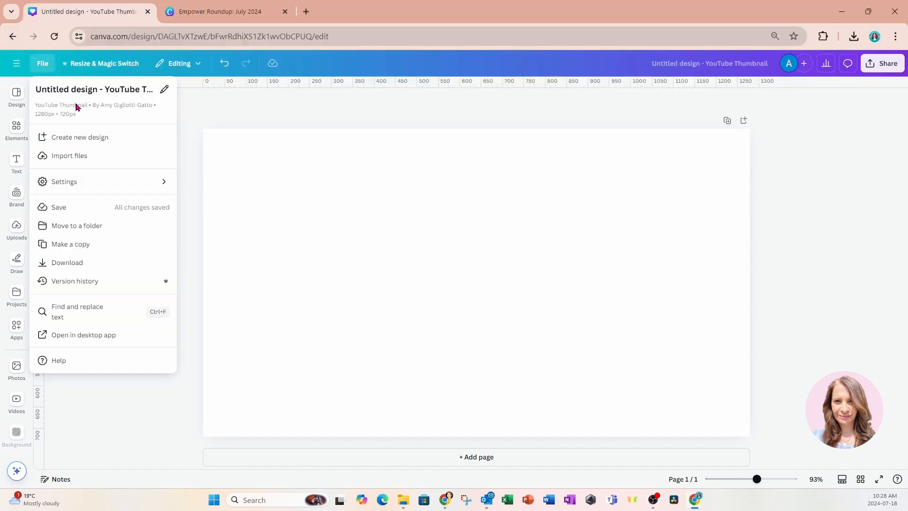
mouse_move(69, 122)
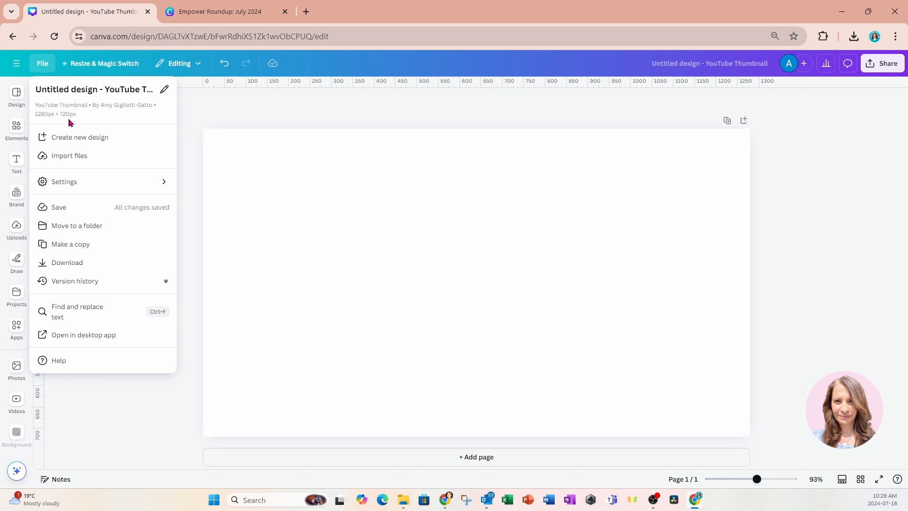
left_click(614, 228)
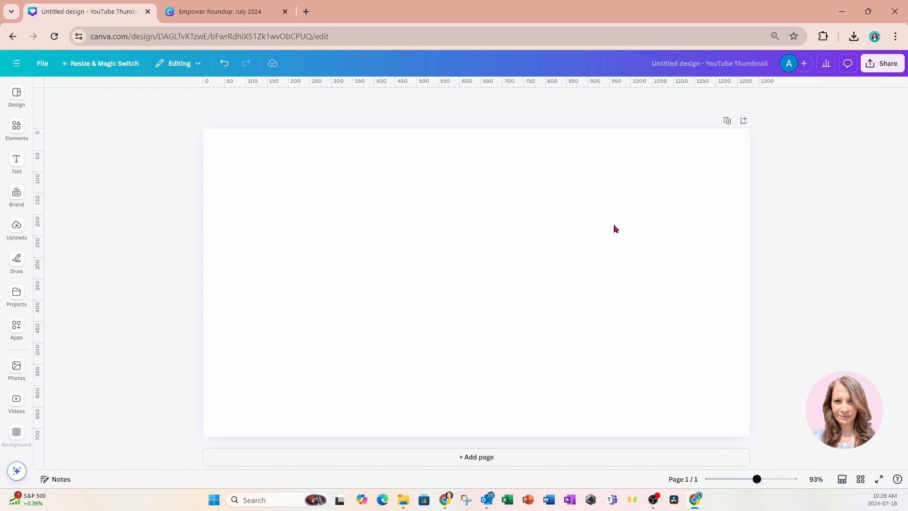
mouse_move(600, 231)
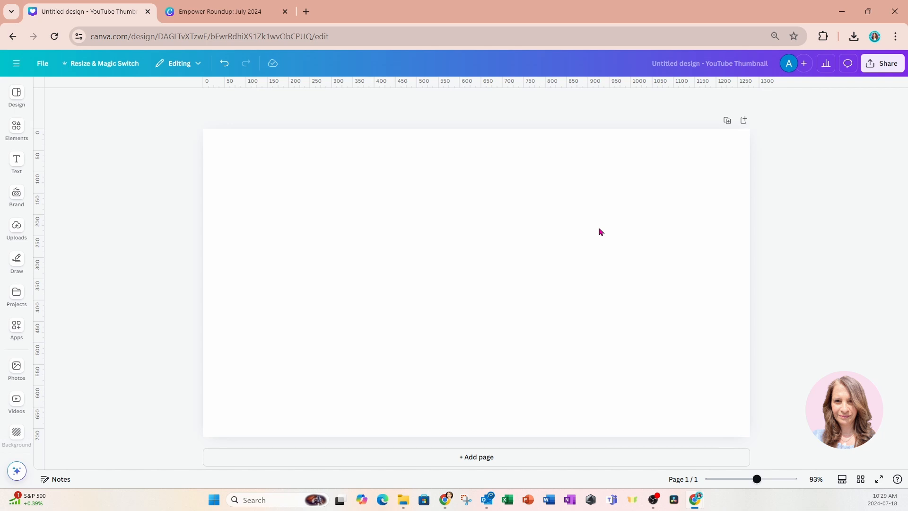
mouse_move(256, 151)
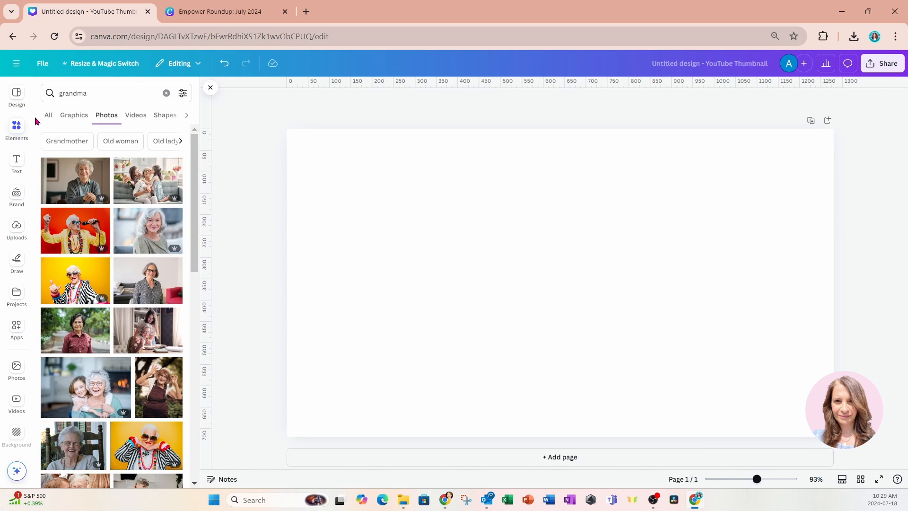
left_click(93, 93)
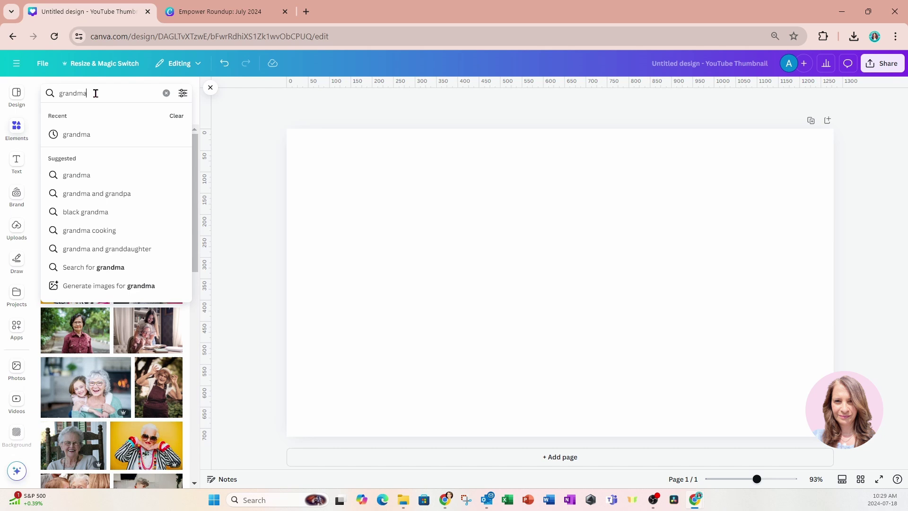
key("Return")
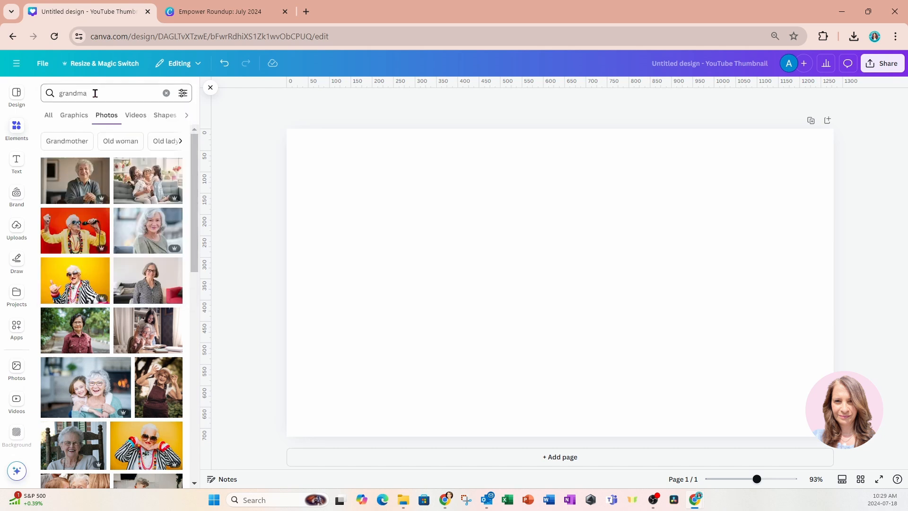
left_click(148, 180)
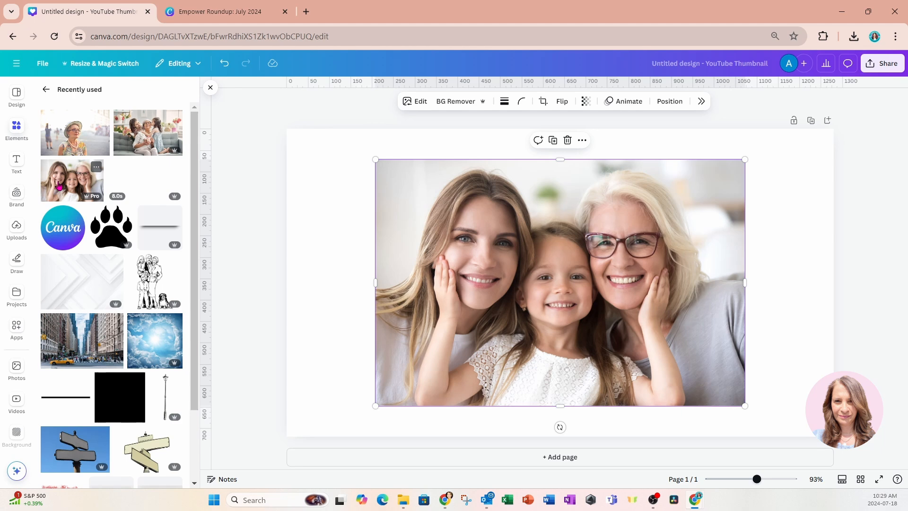
mouse_move(532, 289)
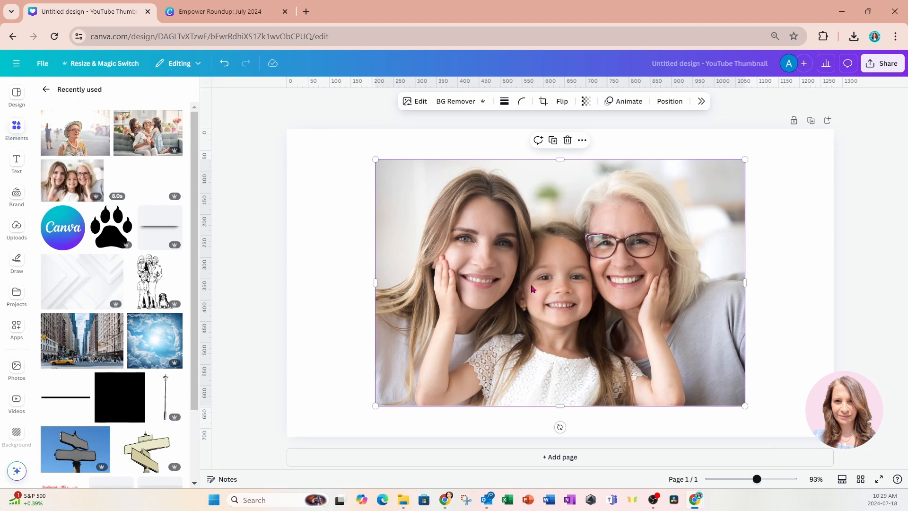
mouse_move(347, 216)
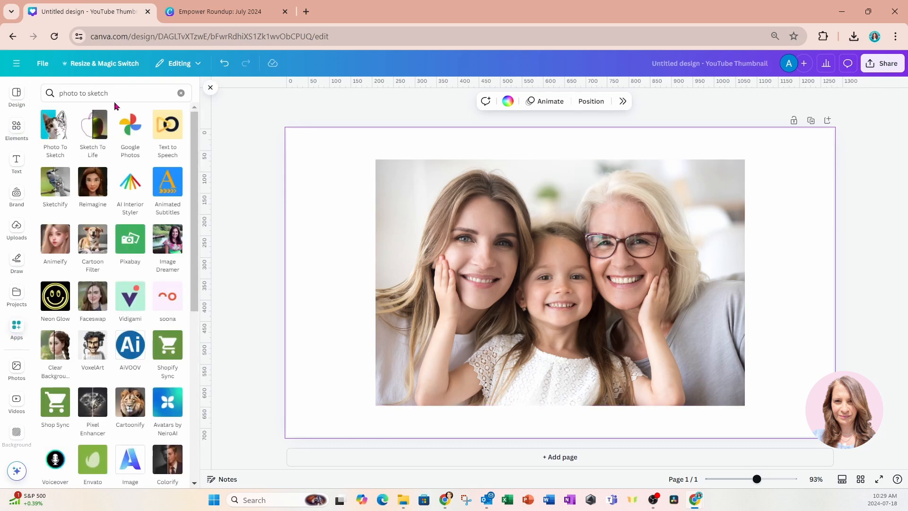
Search Canva apps for 'photo' to list Photo To Sketch
left_click(181, 93)
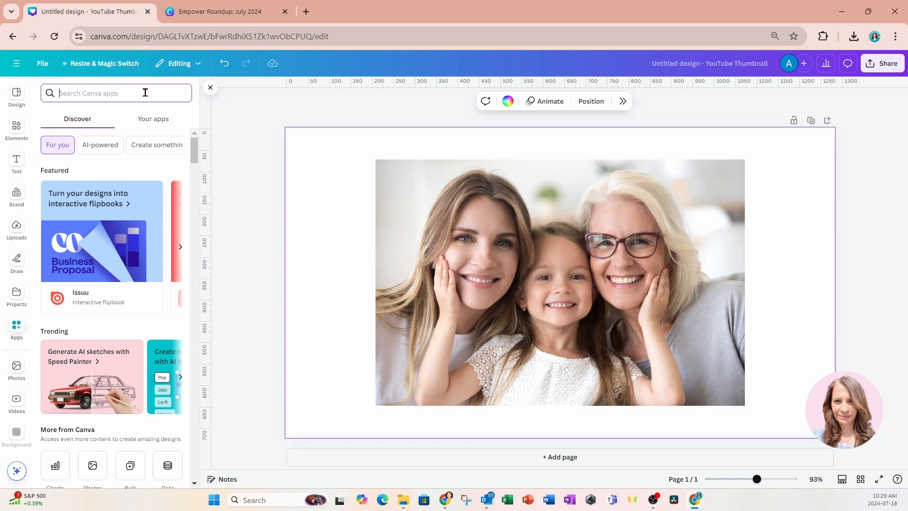
type("photo")
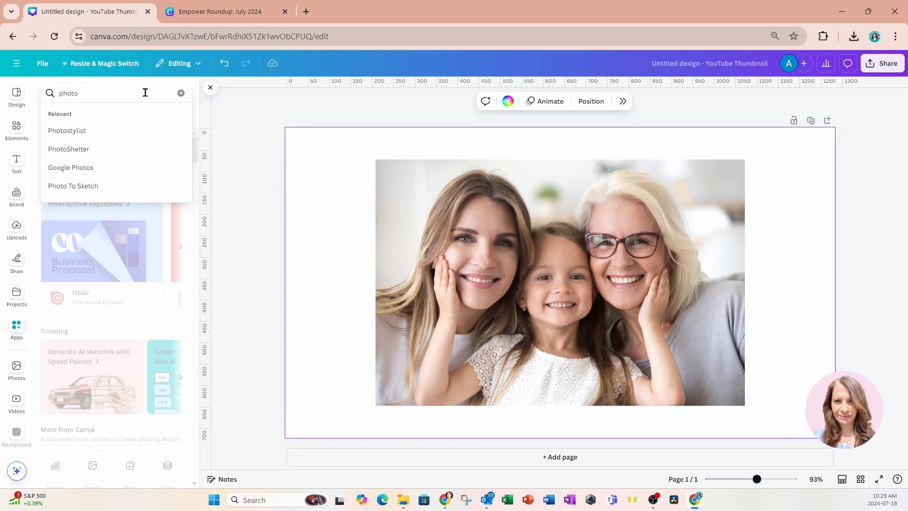
key("Return")
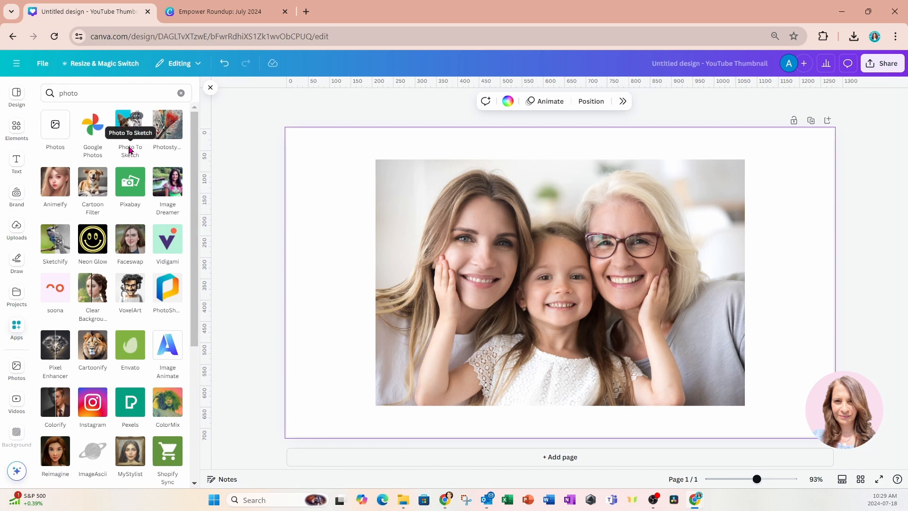
mouse_move(251, 186)
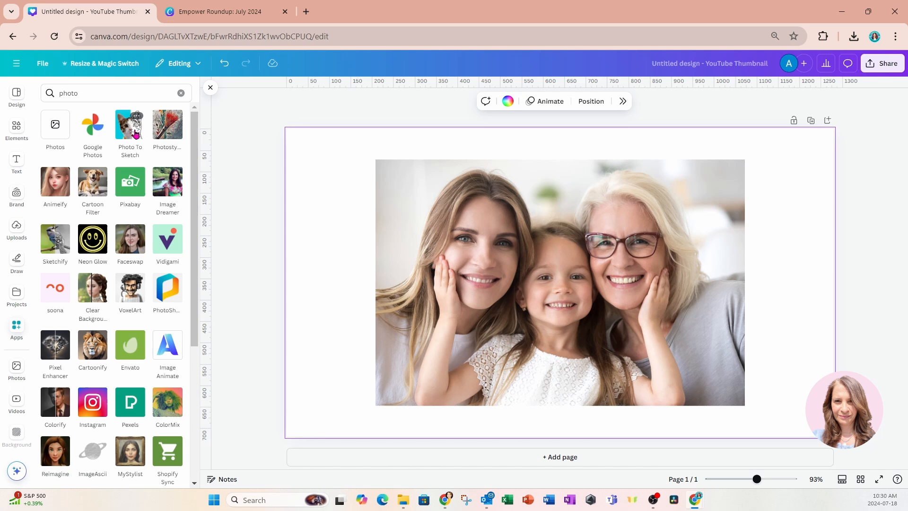
Run Photo To Sketch on the photo at strength 1 with transparent background, transforming and replacing
left_click(129, 124)
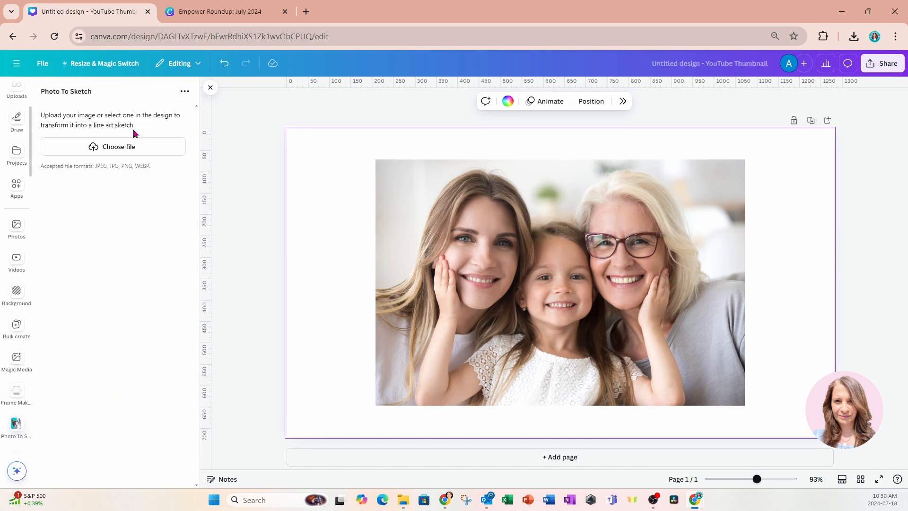
mouse_move(134, 216)
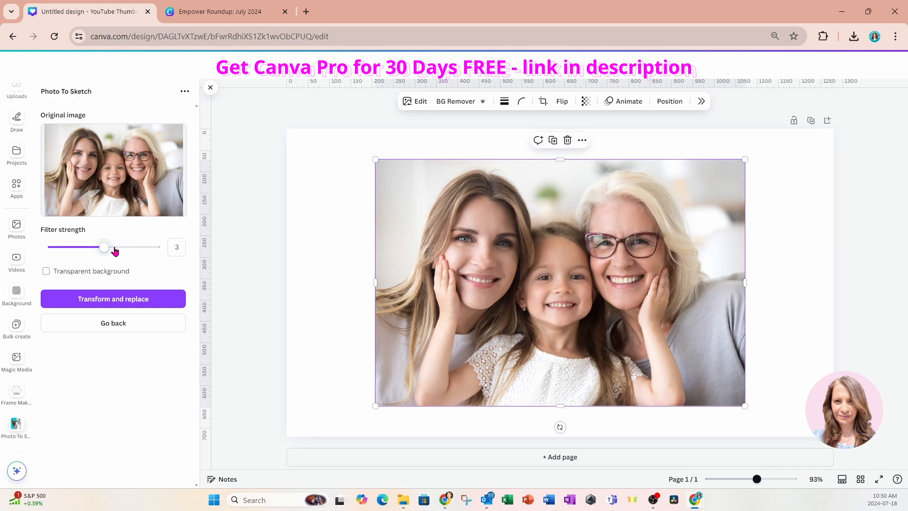
mouse_move(114, 218)
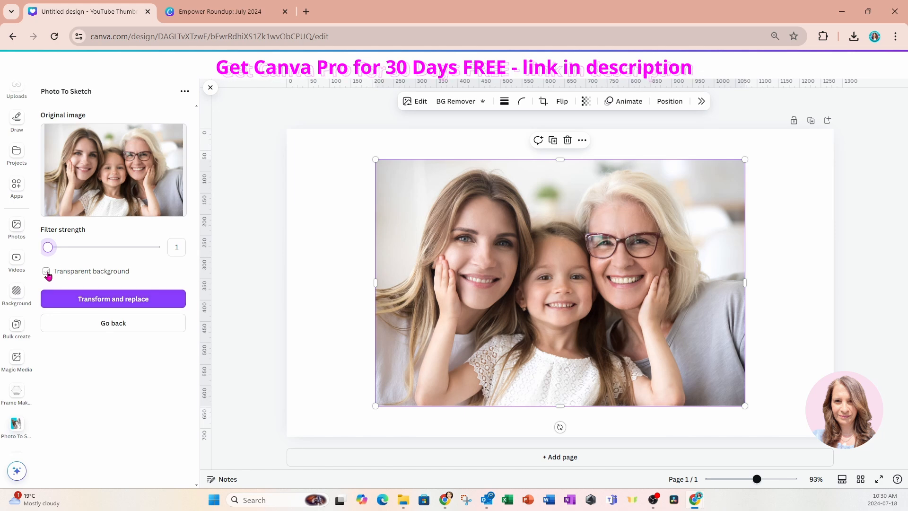
left_click(45, 271)
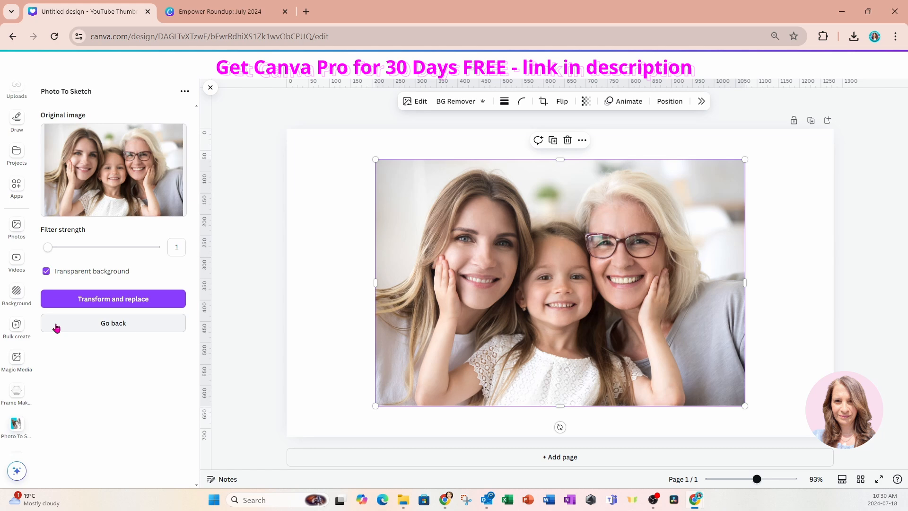
left_click(113, 299)
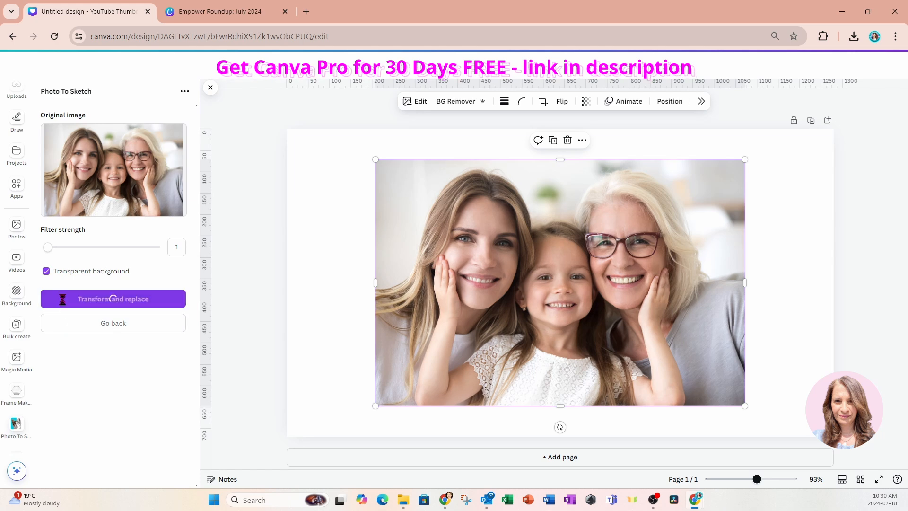
Let Photo To Sketch finish replacing the photo with the strength-1 line-art sketch
left_click(113, 298)
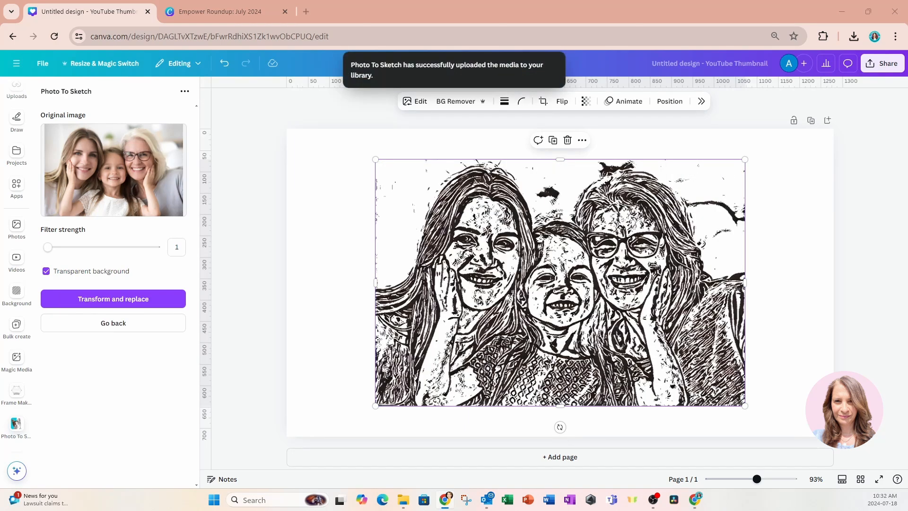
mouse_move(289, 332)
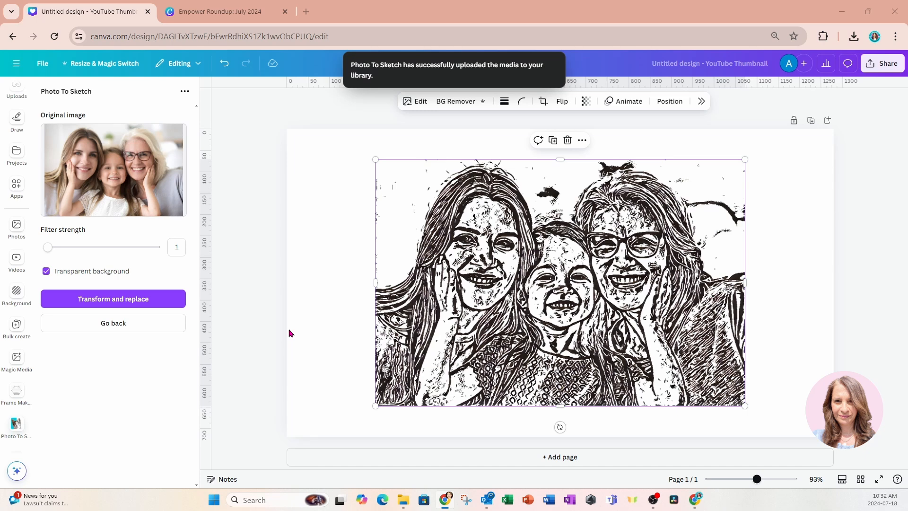
mouse_move(167, 255)
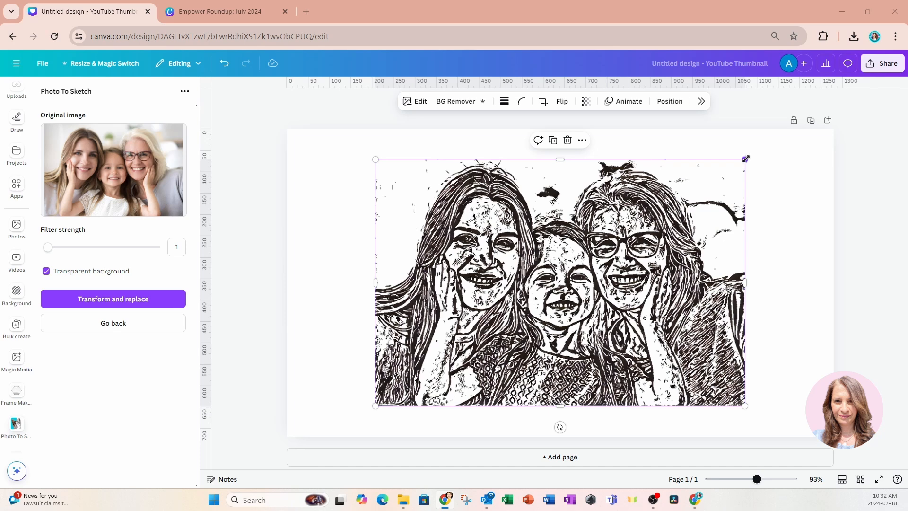
mouse_move(827, 120)
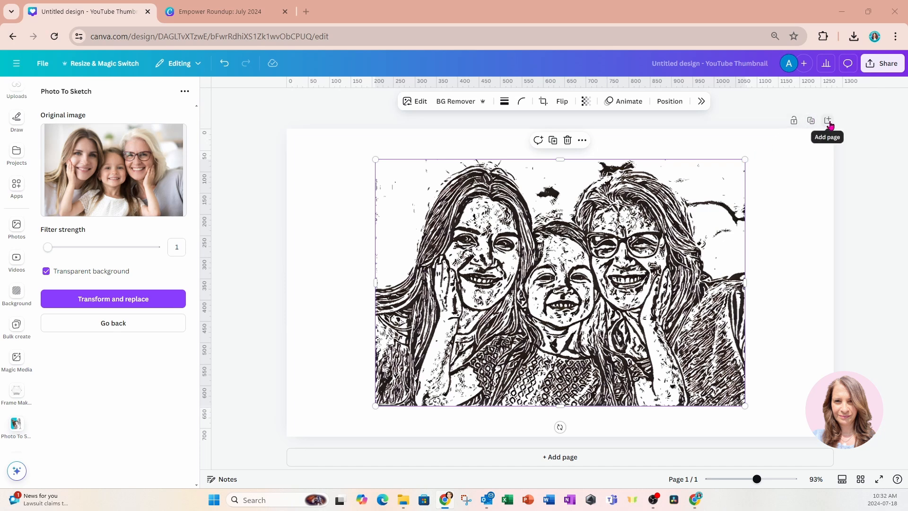
Add a second page and place the recently used family photo on it
left_click(827, 120)
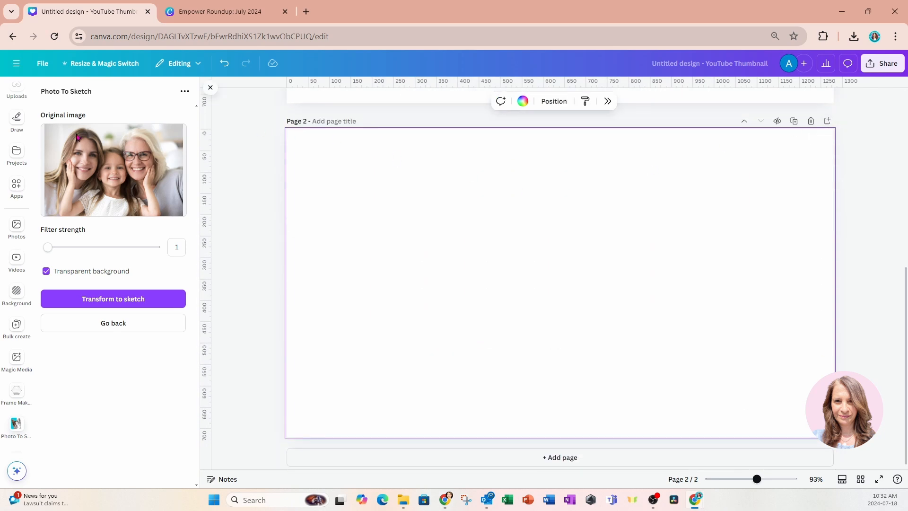
mouse_move(19, 148)
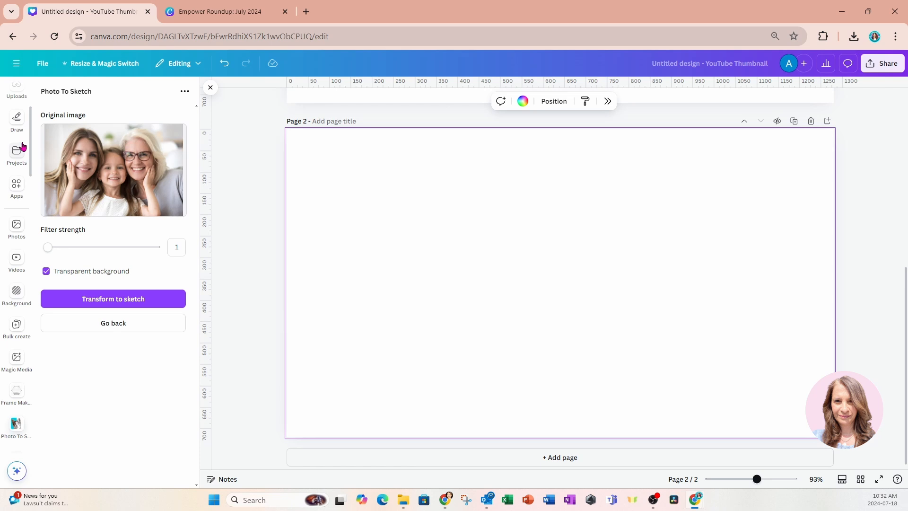
scroll("up", 3)
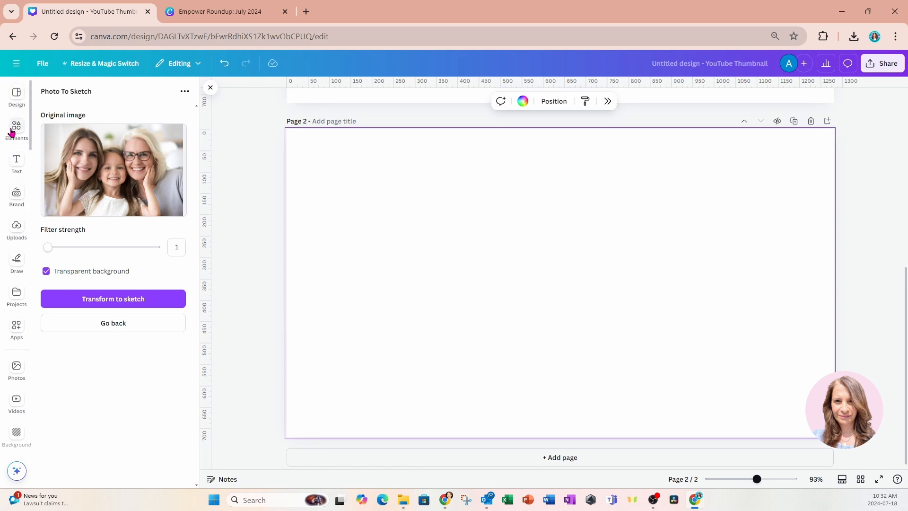
left_click(16, 128)
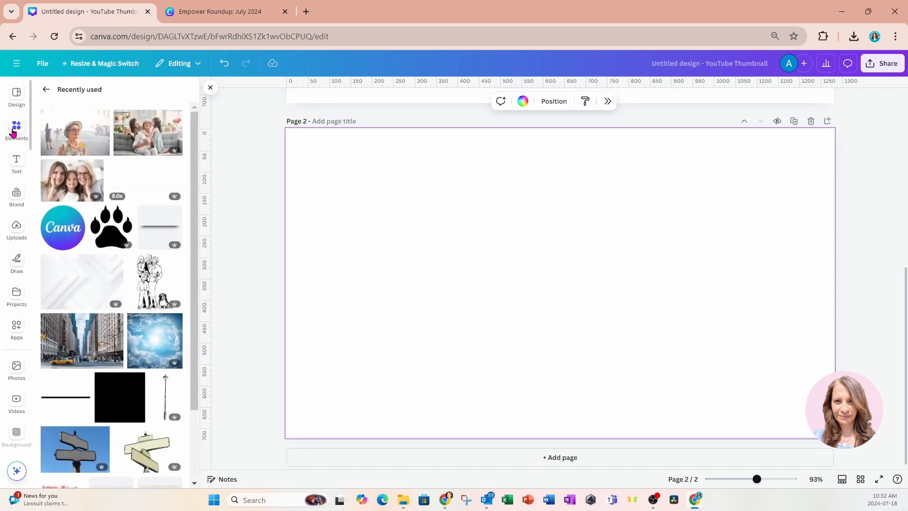
left_click(148, 132)
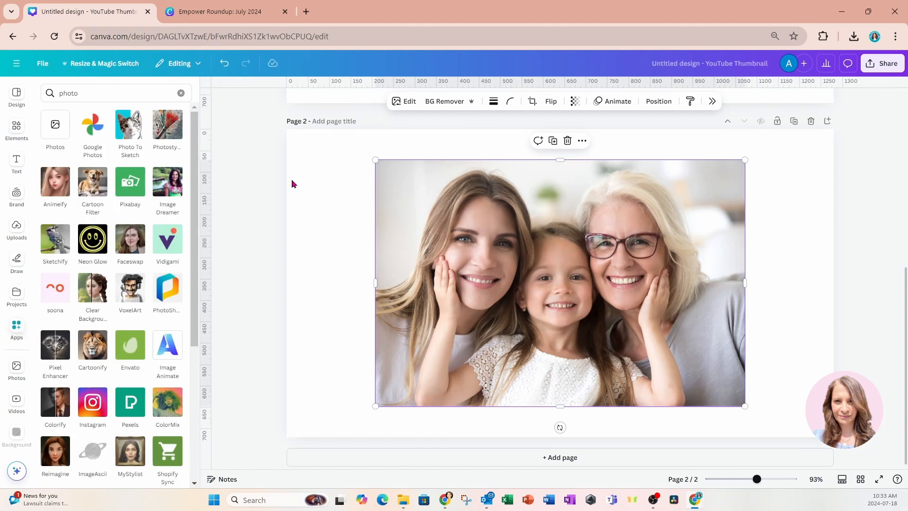
Convert page 2's photo to a strength-5 sketch with transparent background, then view both pages
left_click(129, 125)
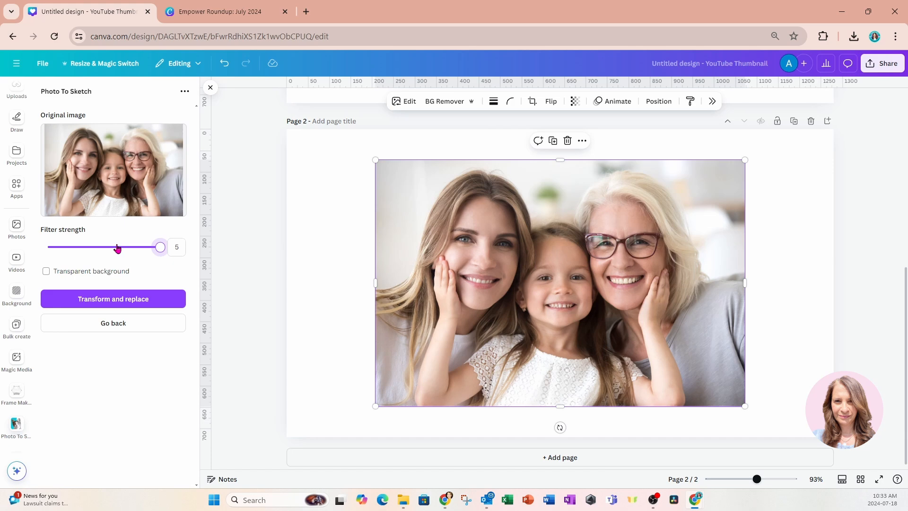
left_click(46, 271)
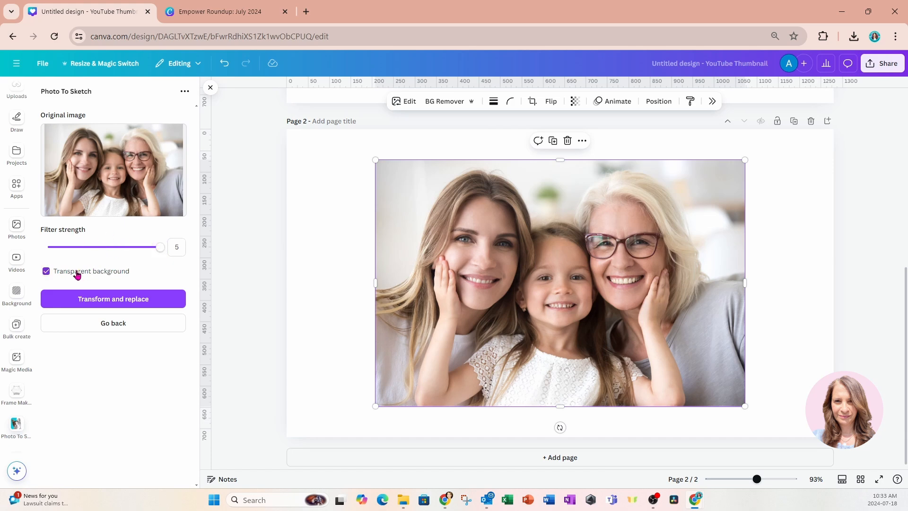
left_click(112, 298)
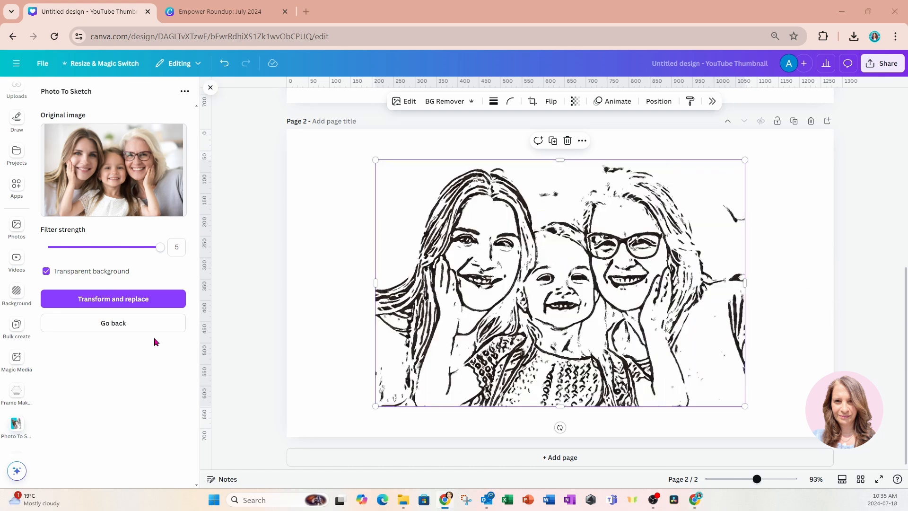
left_click(176, 247)
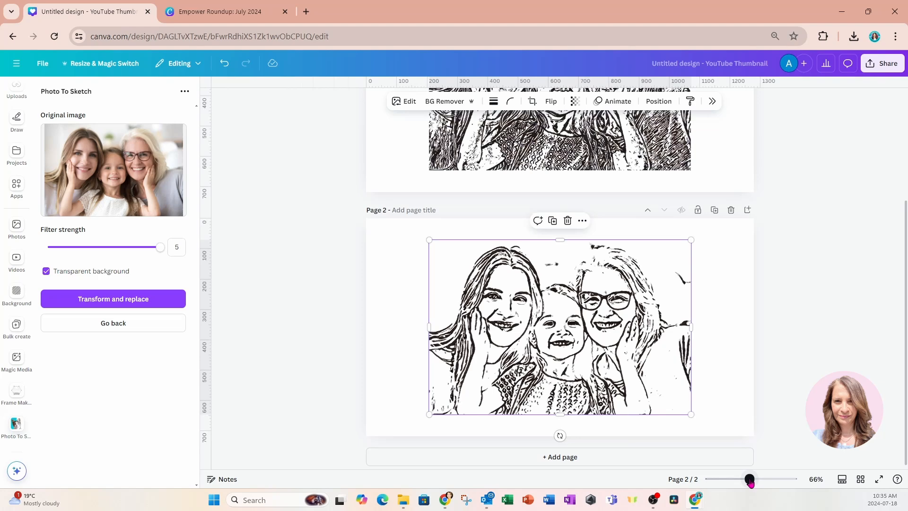
scroll("down", 3)
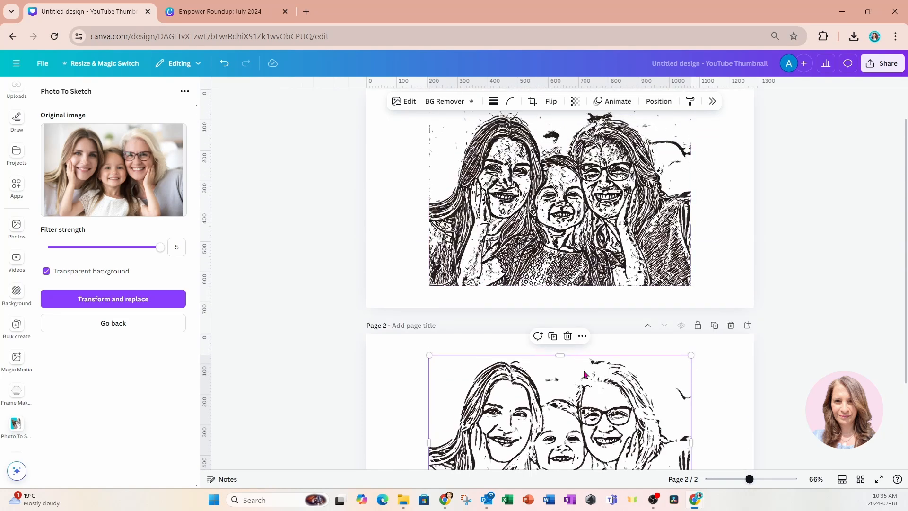
left_click(558, 199)
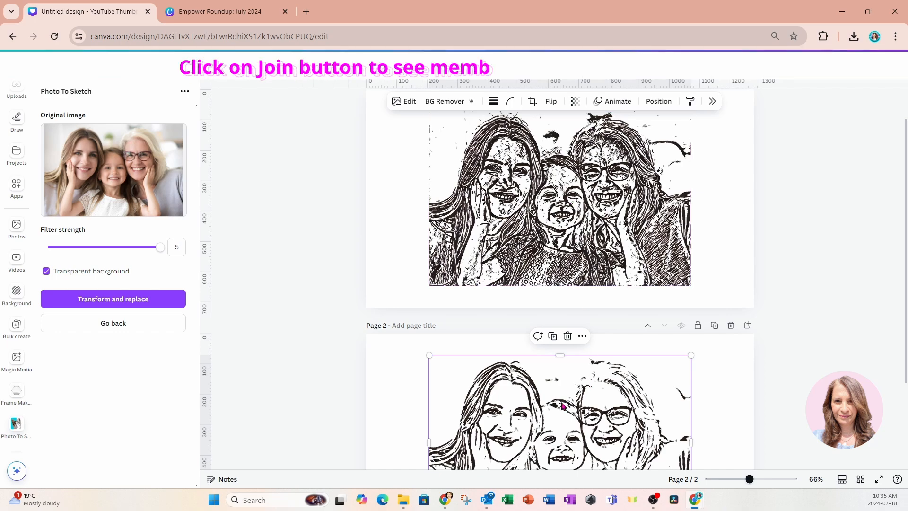
scroll("down", 3)
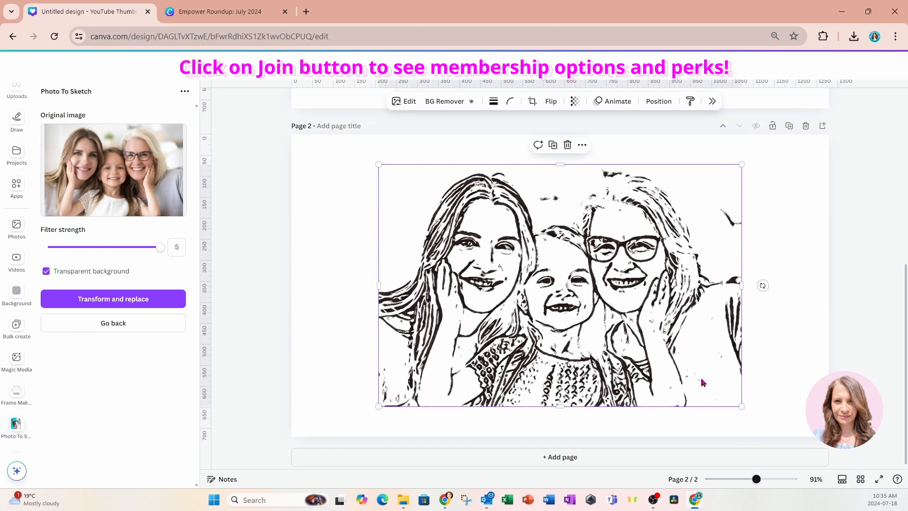
mouse_move(682, 363)
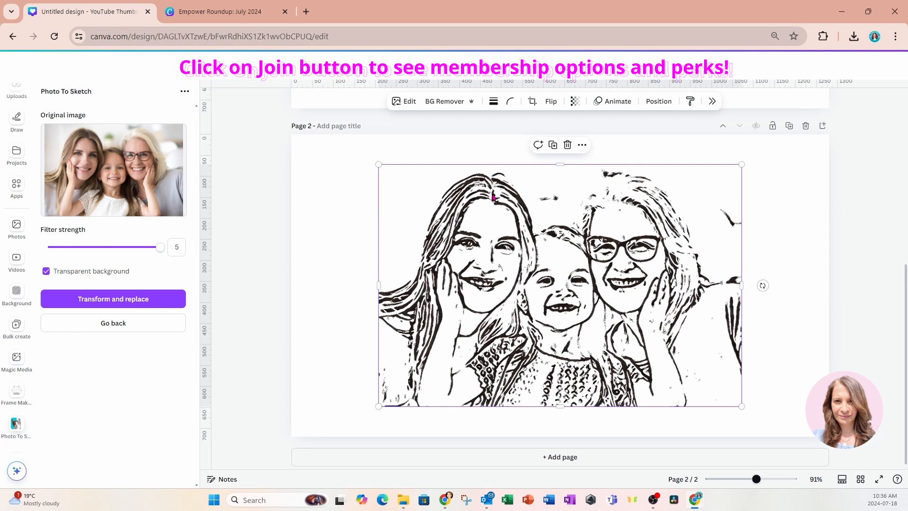
mouse_move(463, 242)
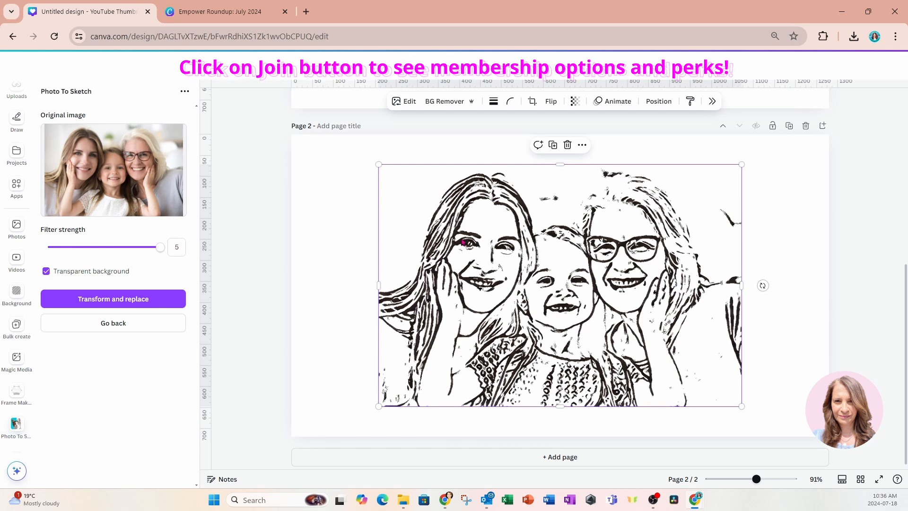
mouse_move(439, 236)
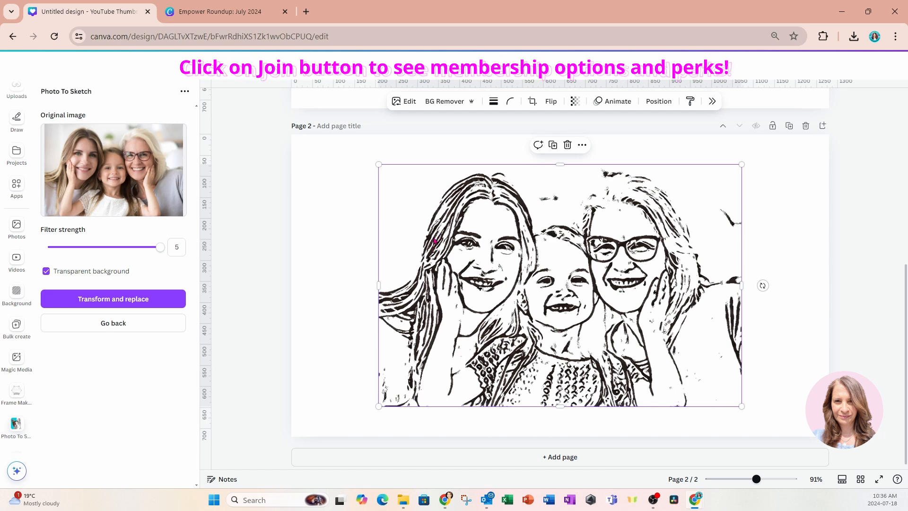
mouse_move(316, 263)
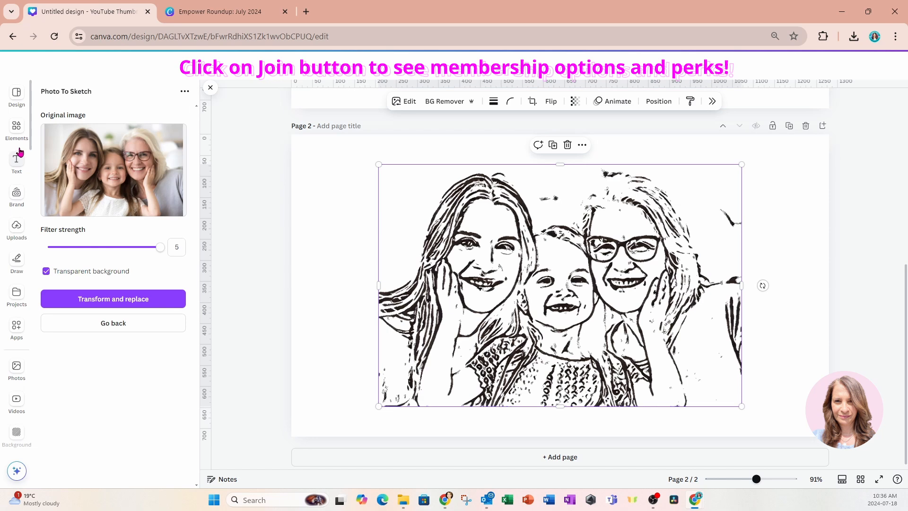
left_click(16, 129)
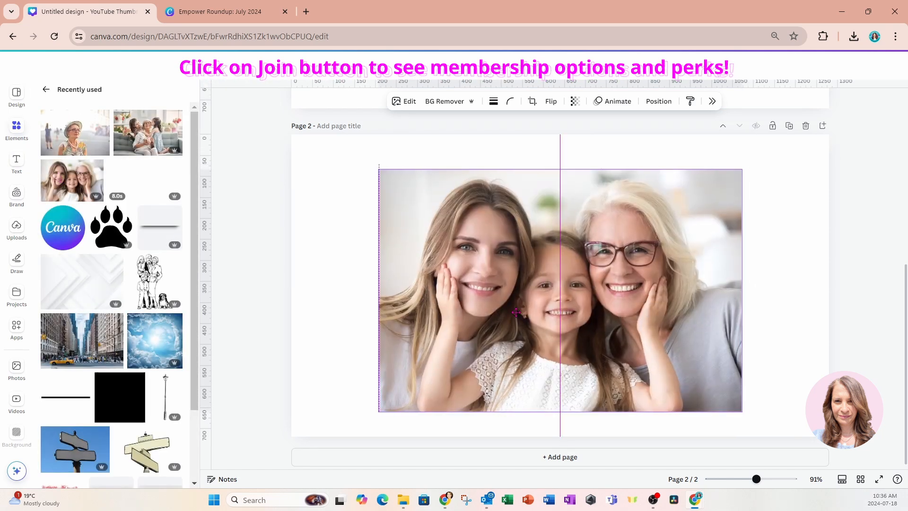
Layer the original photo over the page 2 sketch and lower its transparency
left_click(516, 313)
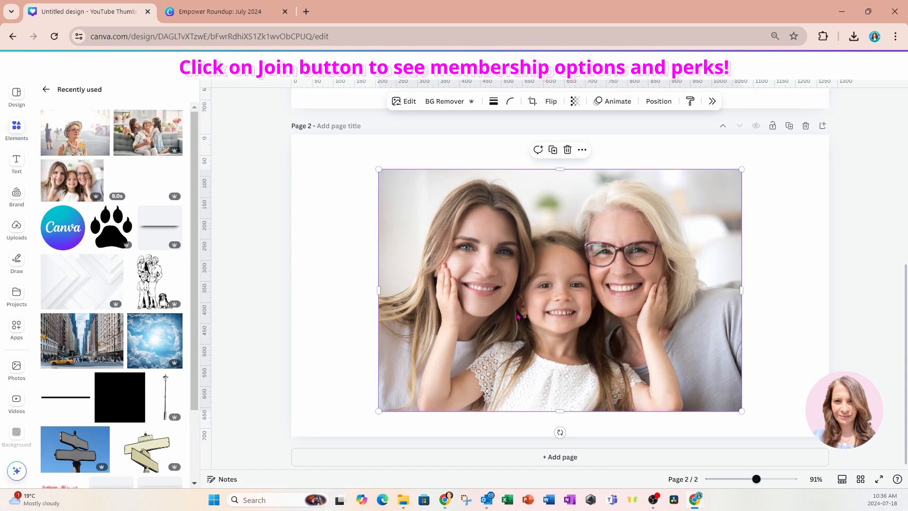
mouse_move(575, 101)
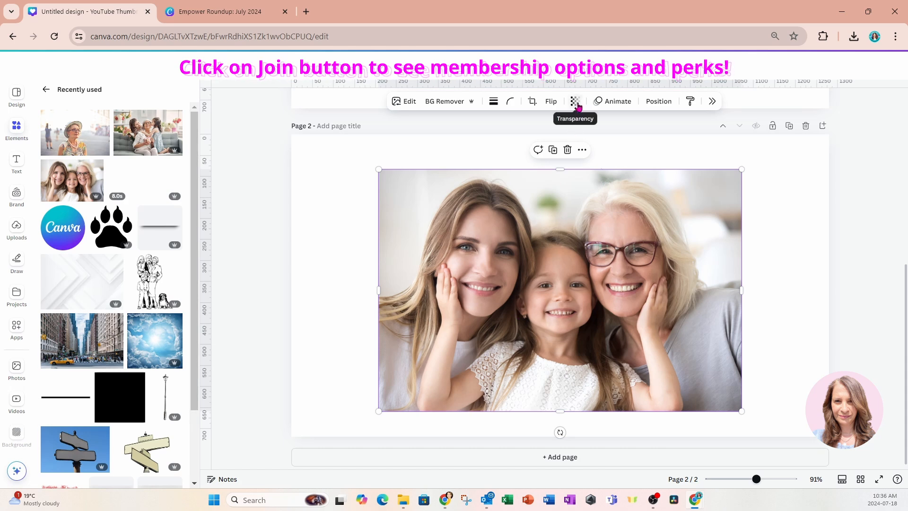
left_click(575, 101)
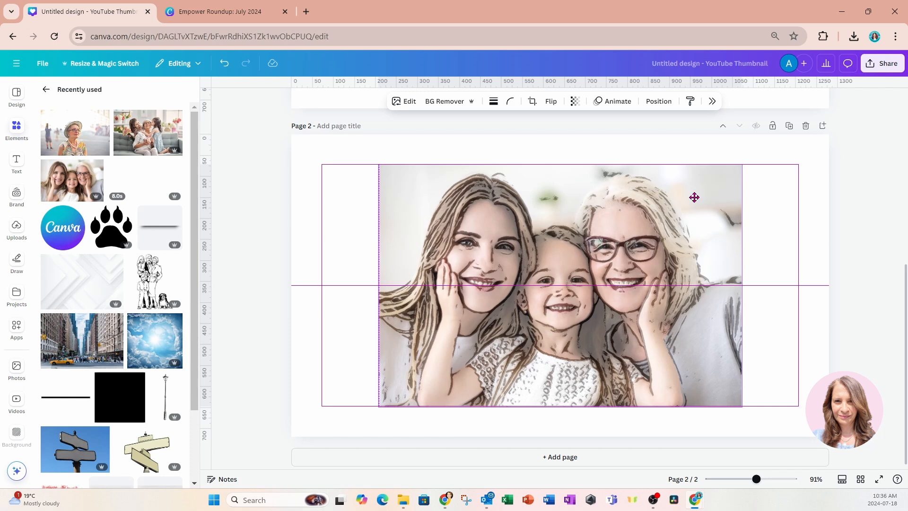
Move the faded photo layer below the sketch via Position > Layers, then deselect
left_click(659, 101)
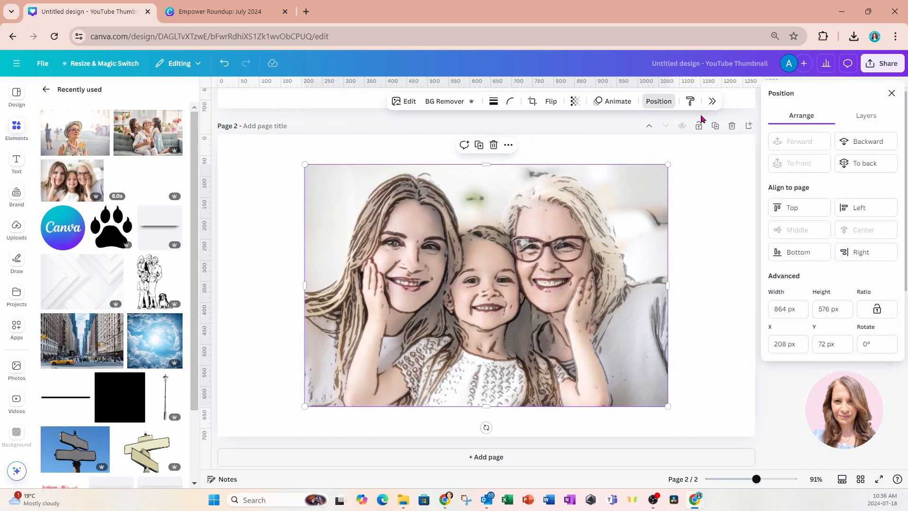
left_click(865, 116)
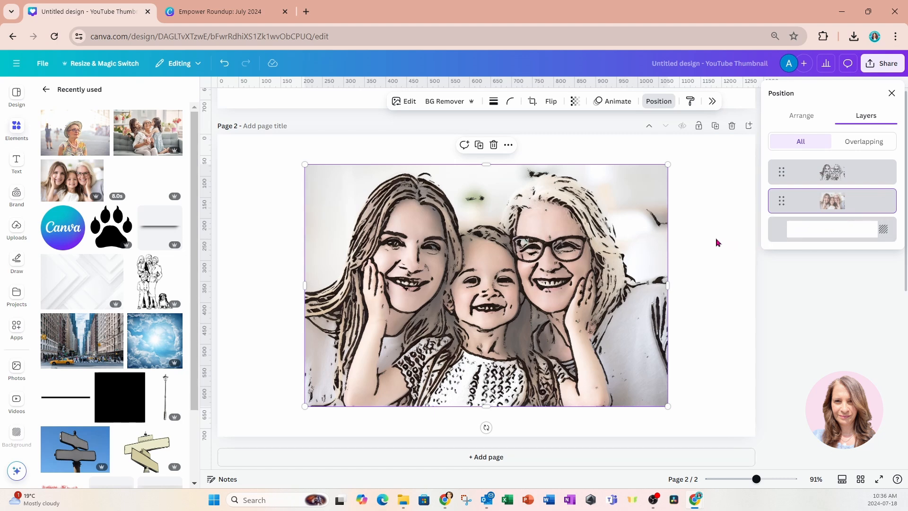
mouse_move(605, 145)
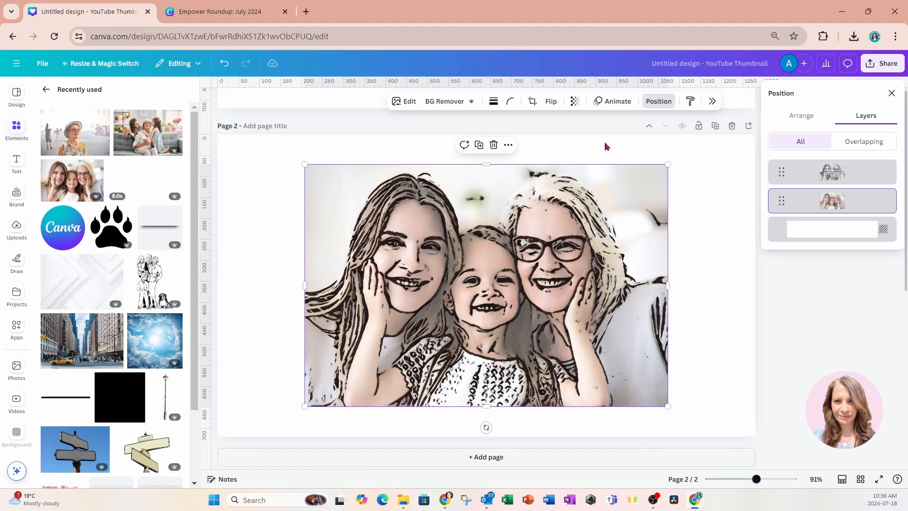
left_click(705, 187)
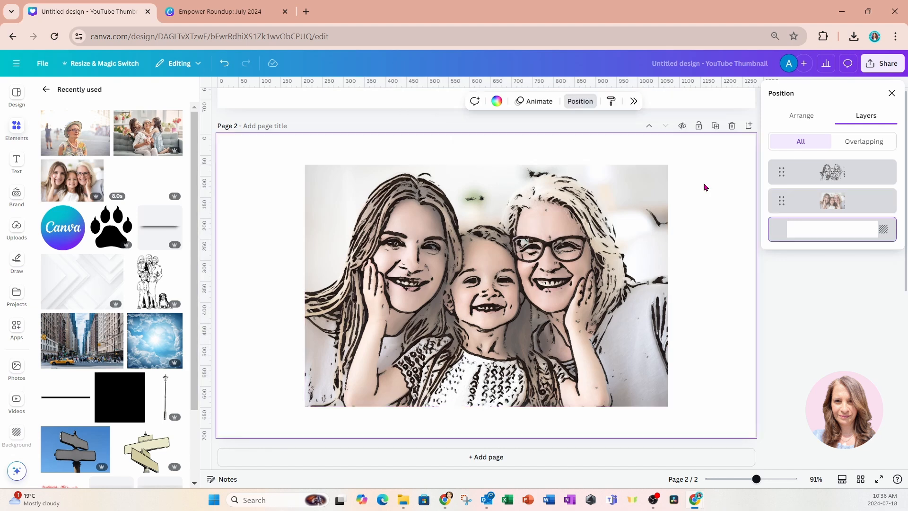
mouse_move(717, 248)
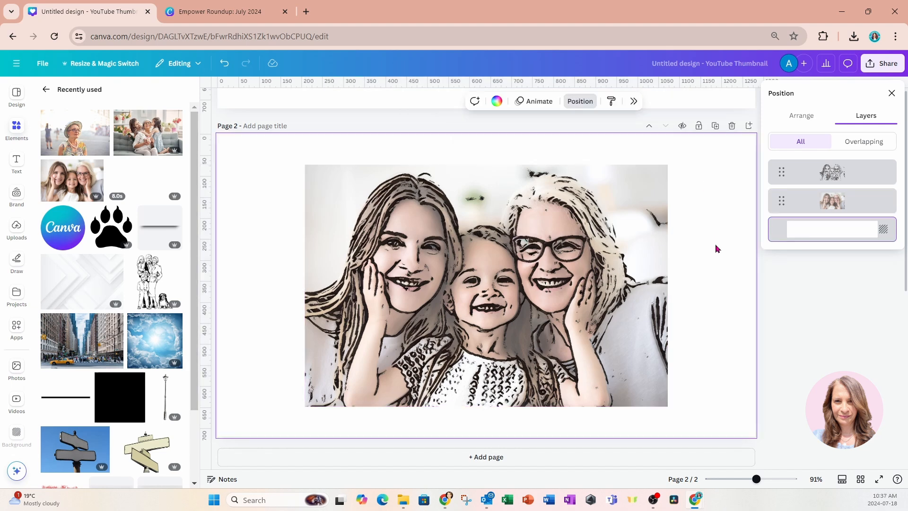
mouse_move(686, 257)
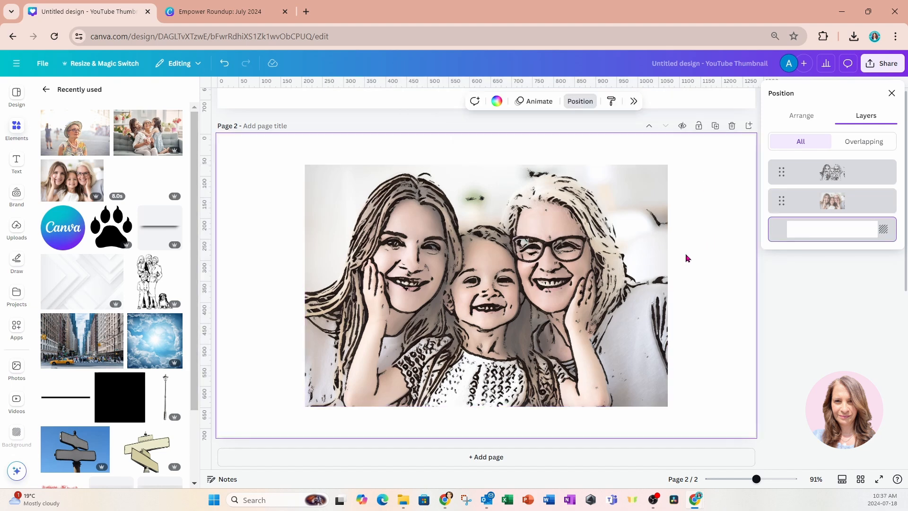